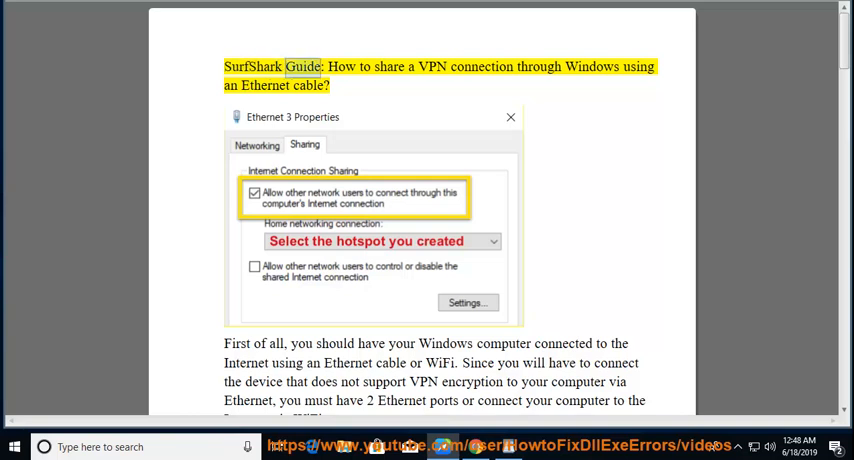
Start Read Aloud on the Surfshark VPN-sharing guide's title and introduction.
double_click(591, 66)
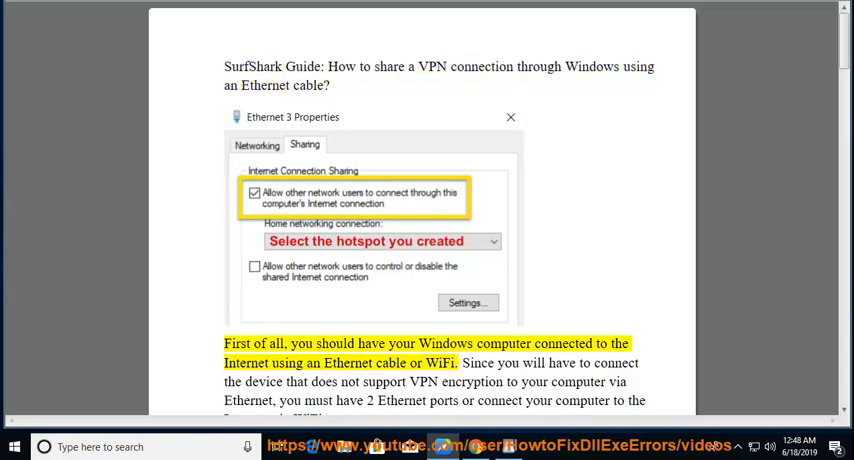
double_click(504, 343)
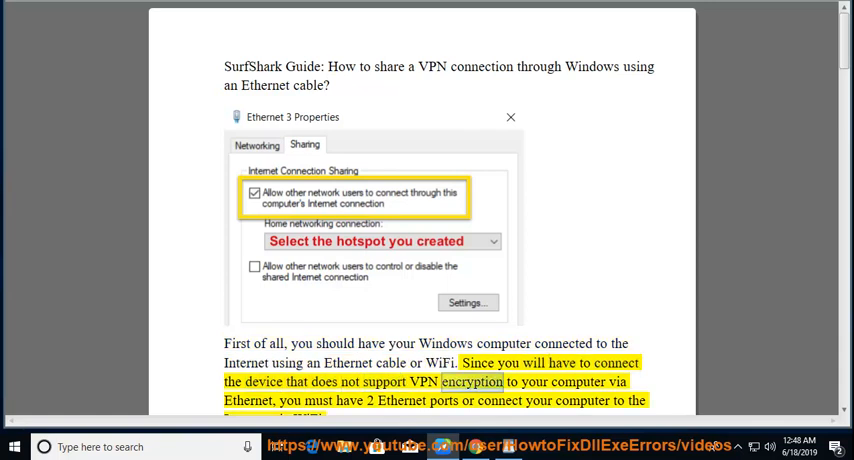
double_click(318, 400)
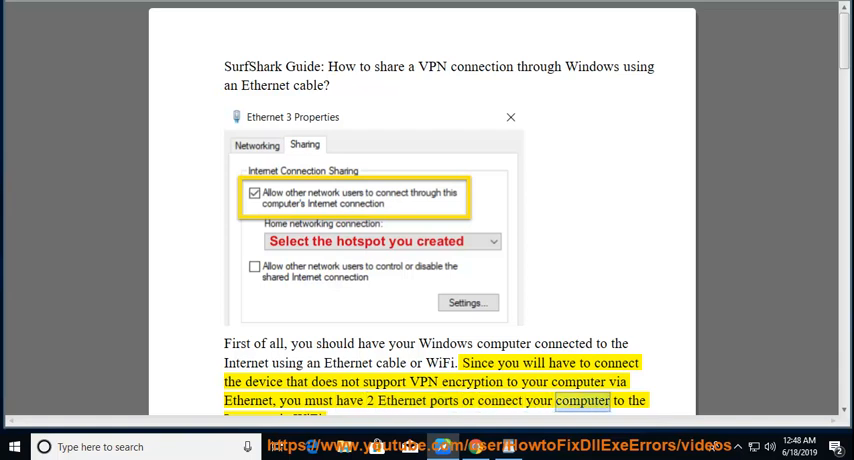
Follow the narration down through step 1 of the guide into step 2.
scroll("down", 3)
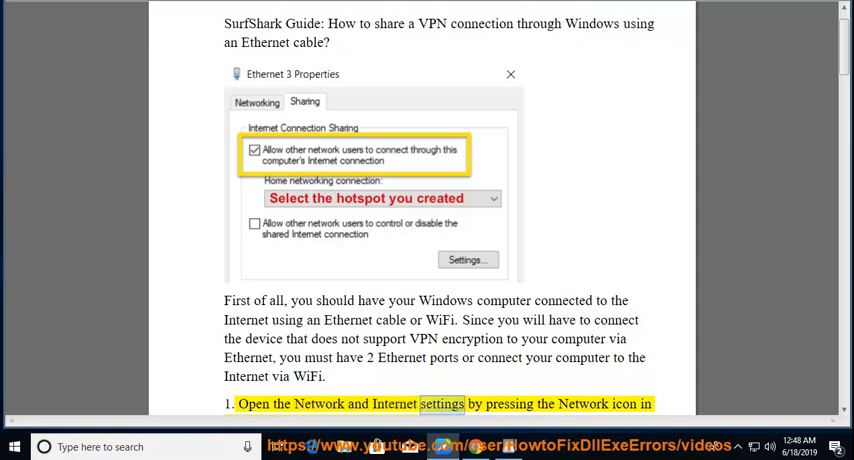
scroll("down", 3)
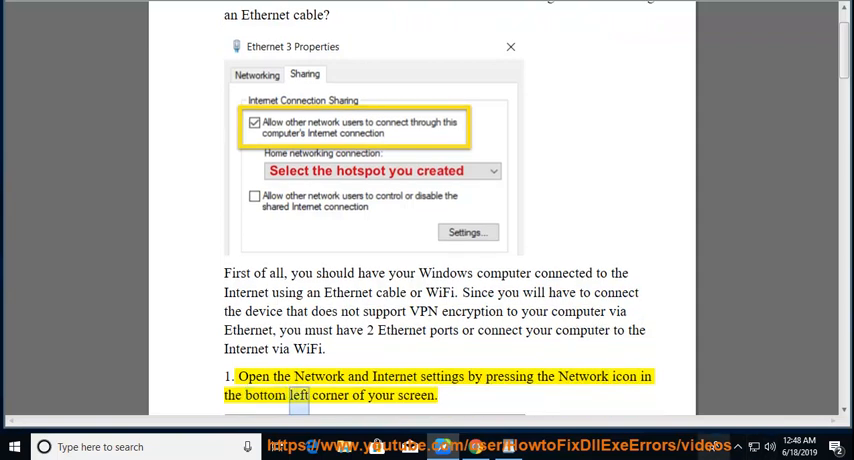
scroll("down", 3)
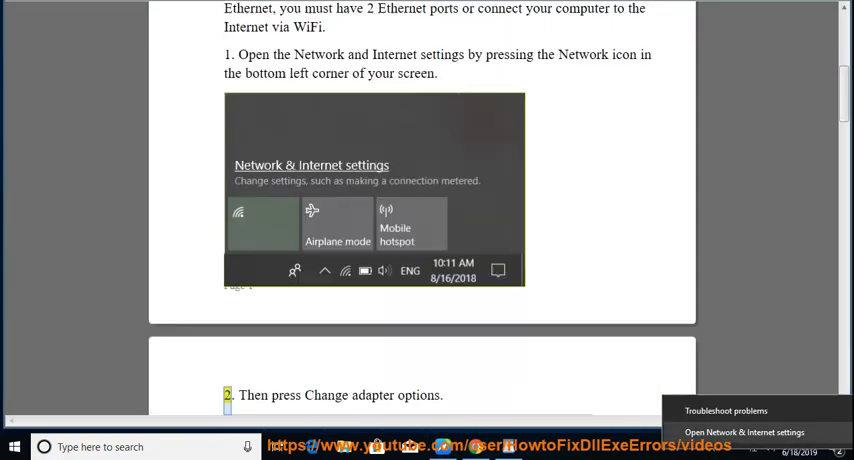
Go to the Ethernet page of Windows Network & Internet settings.
left_click(744, 432)
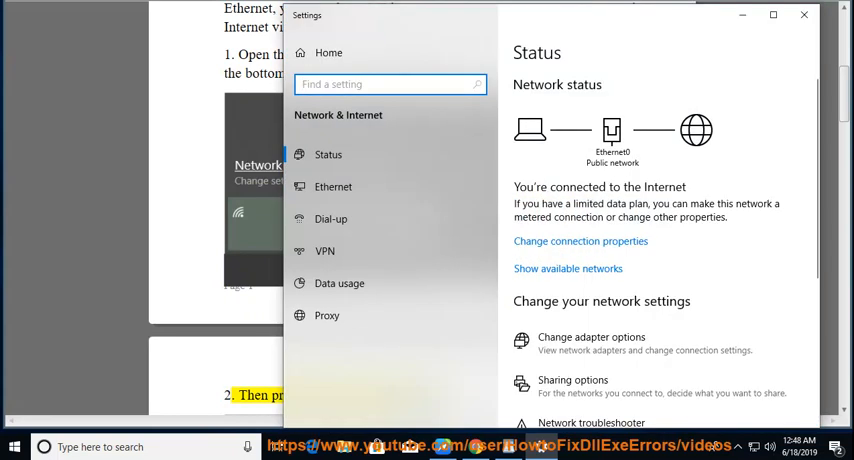
left_click(334, 186)
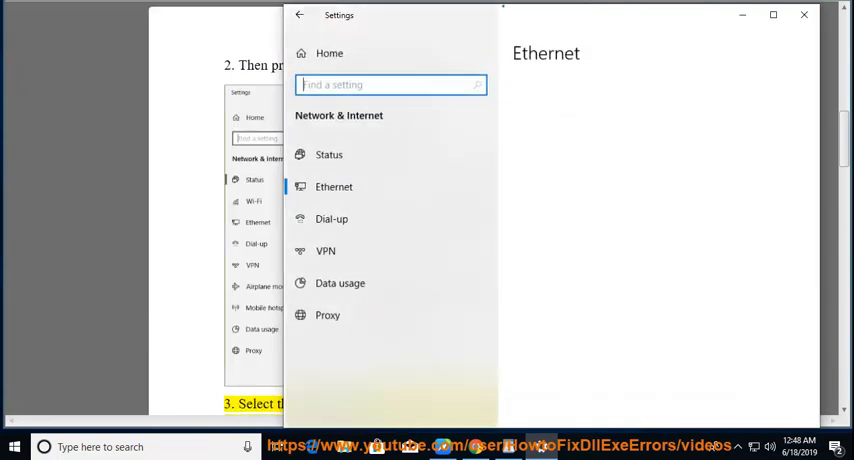
left_click(334, 186)
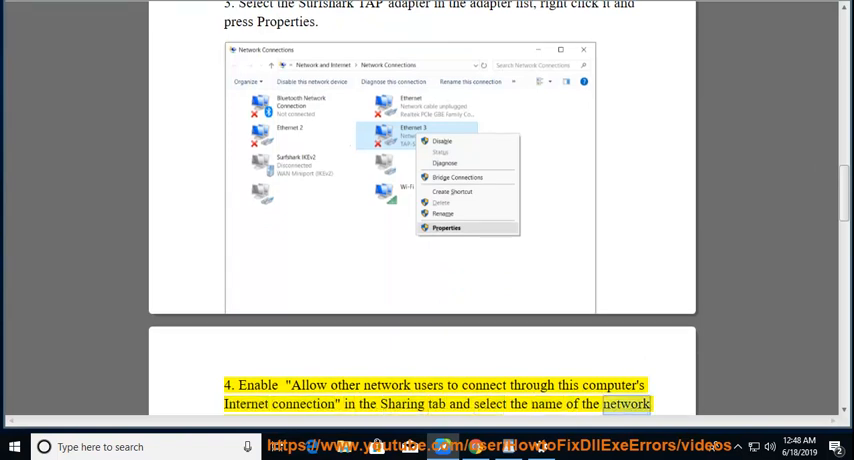
Follow the narration through steps 4 and 5 of the guide.
scroll("down", 3)
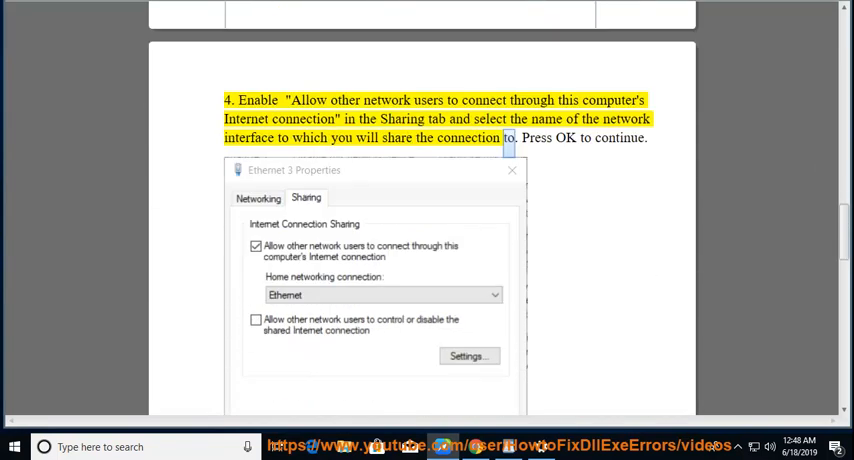
left_click_drag(502, 137, 648, 137)
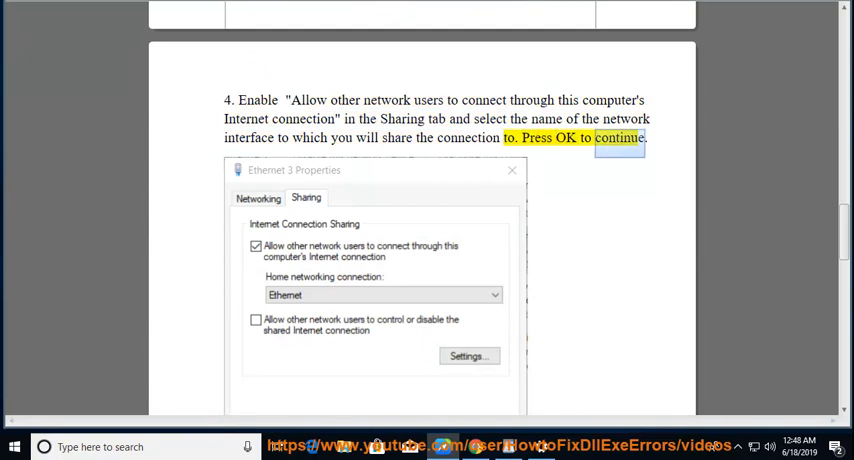
scroll("down", 3)
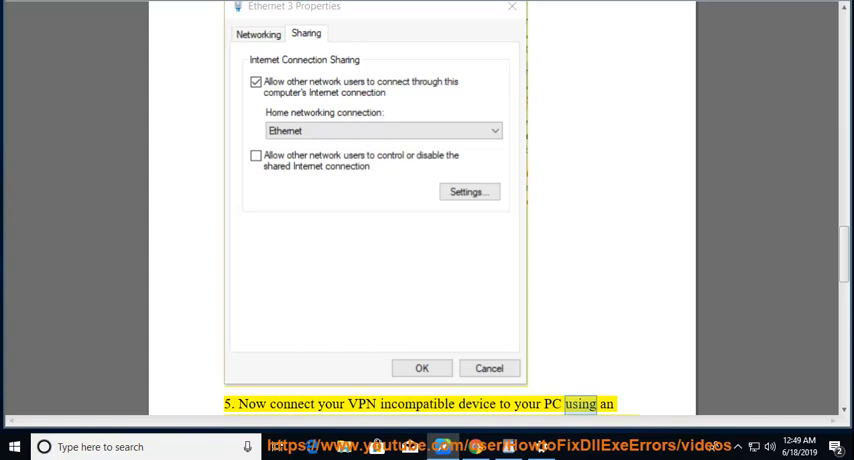
scroll("down", 3)
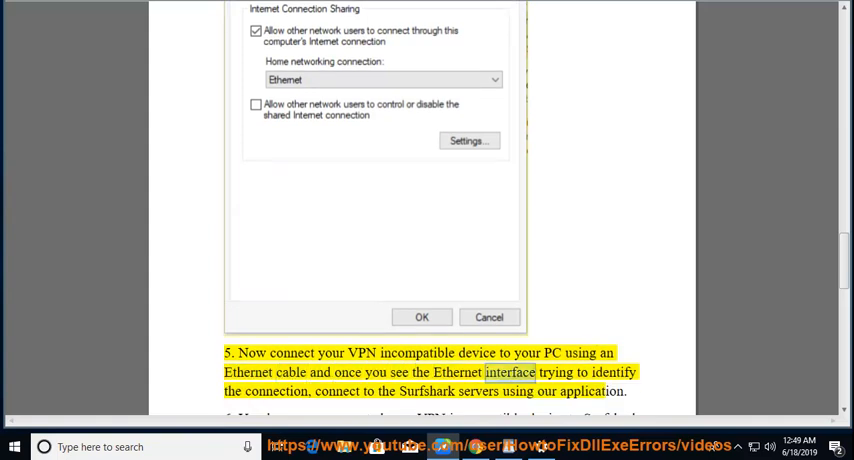
double_click(270, 391)
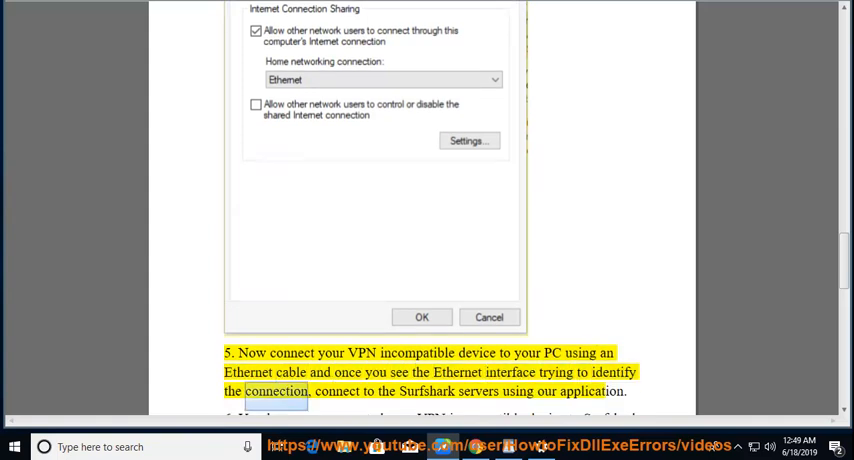
Continue the narration through step 6, finishing at the top of page 4.
scroll("down", 3)
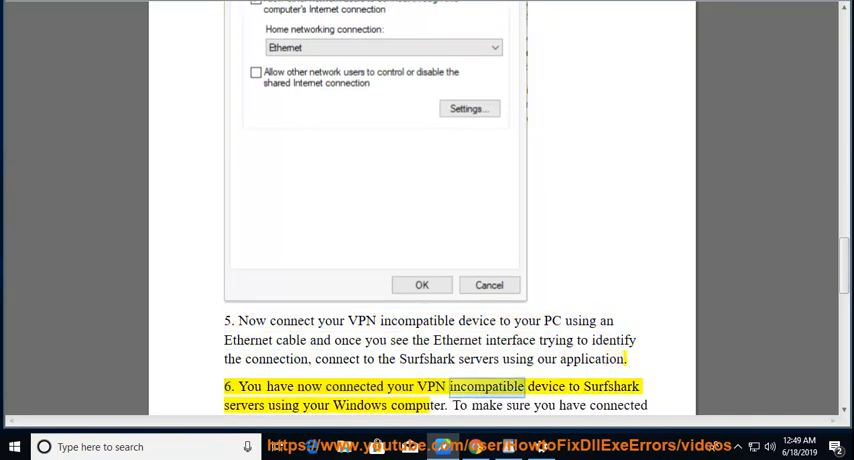
double_click(417, 404)
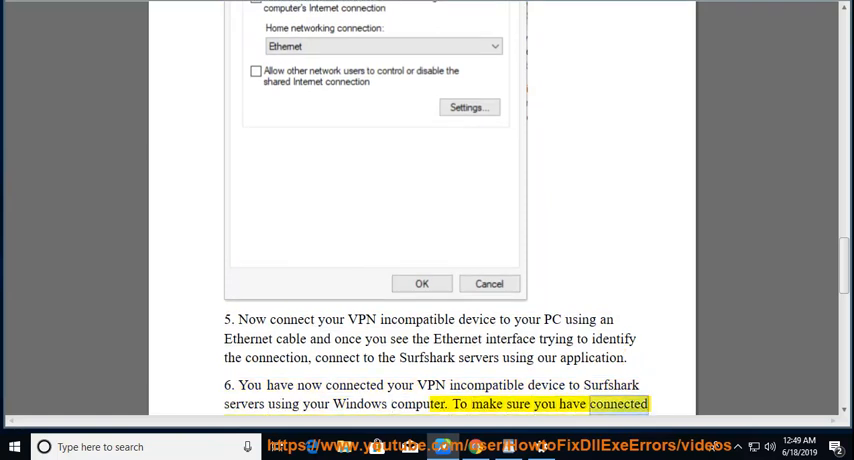
scroll("down", 3)
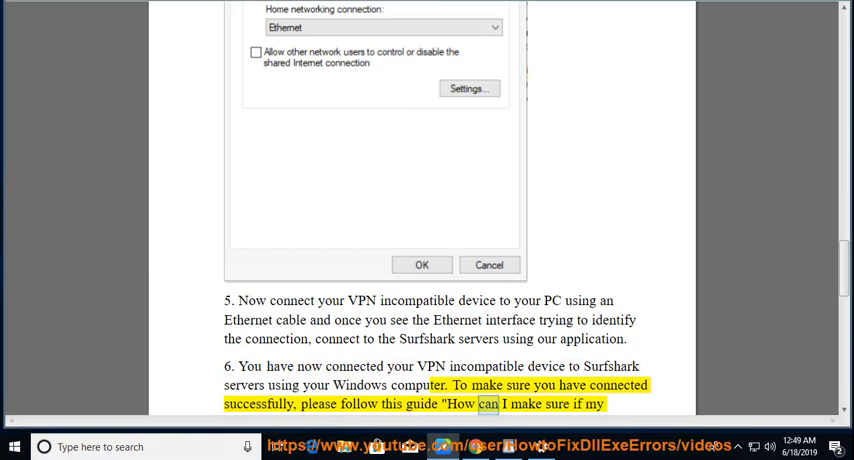
scroll("down", 3)
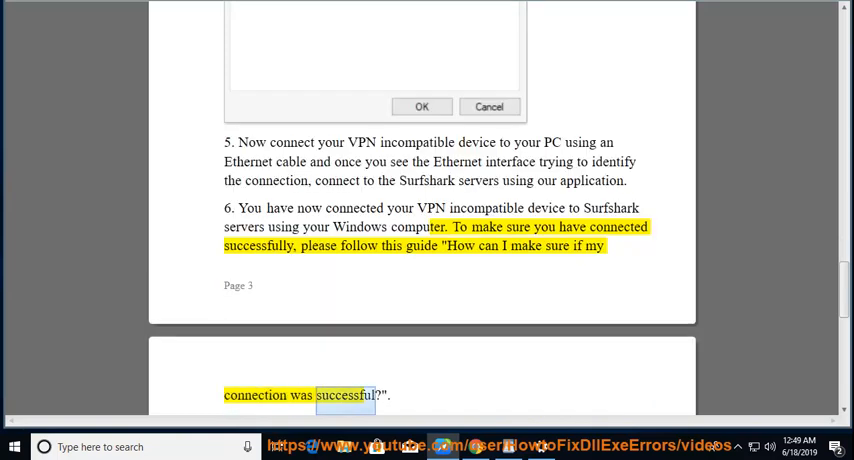